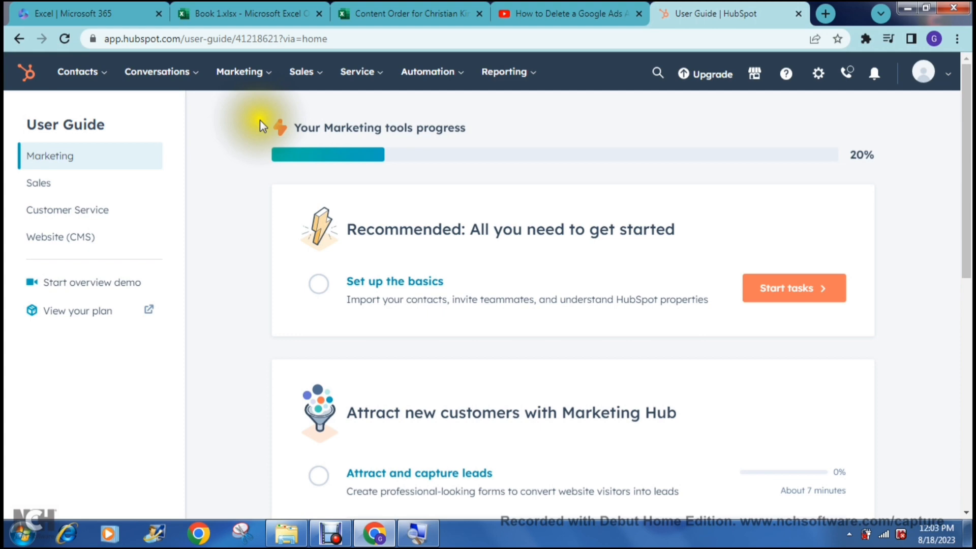
{"action": "mouse_move", "coordinate": [196, 128]}
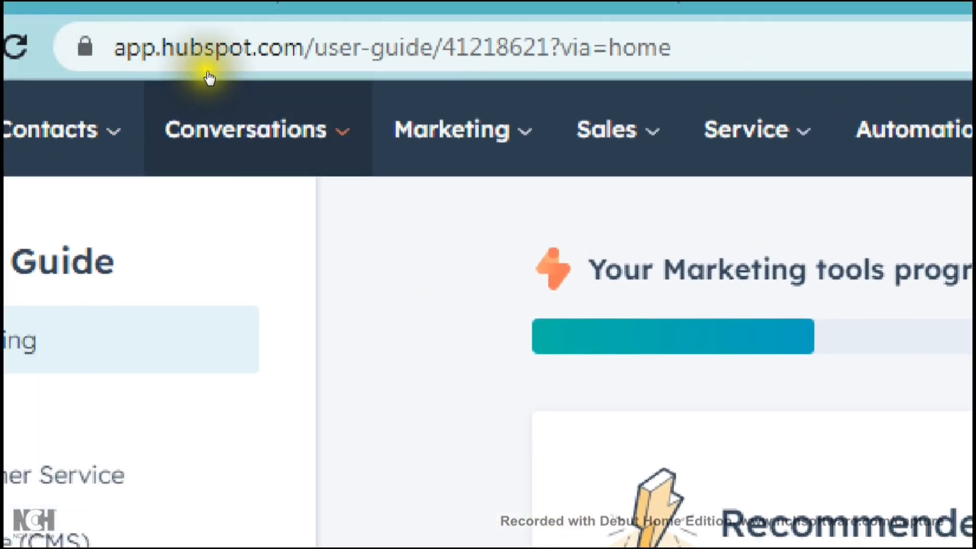
Step: Open the Marketing menu in the top navigation to list its tools, including Email
{"action": "left_click", "coordinate": [425, 127]}
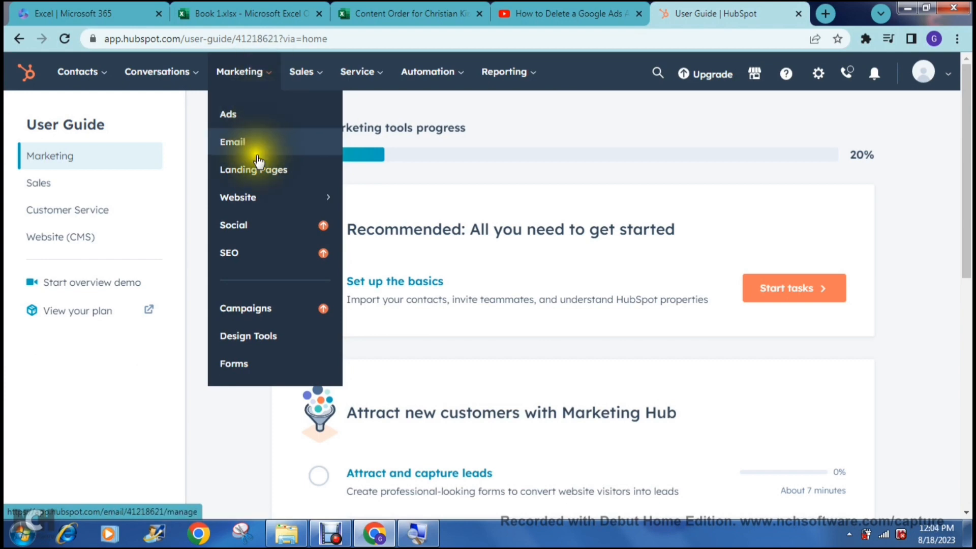
{"action": "mouse_move", "coordinate": [258, 252]}
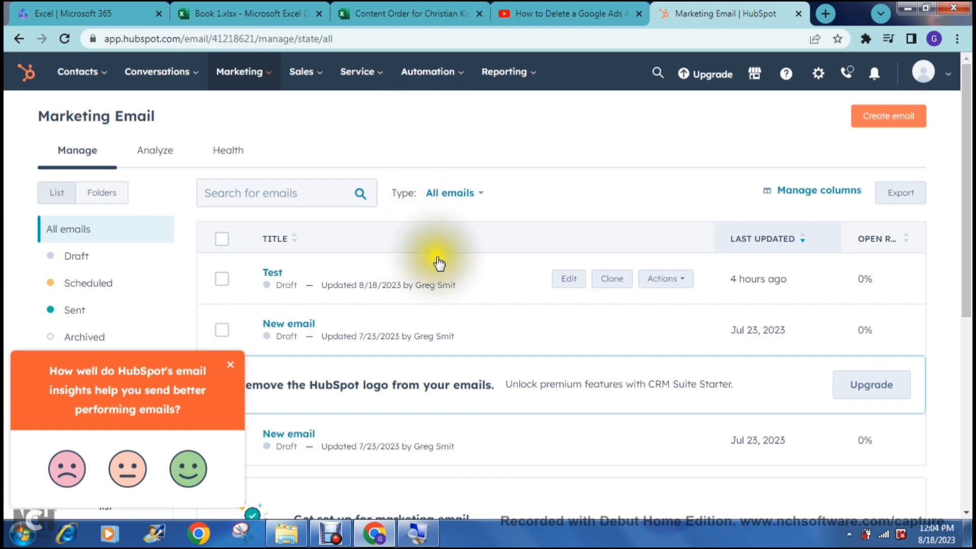
{"action": "mouse_move", "coordinate": [386, 330]}
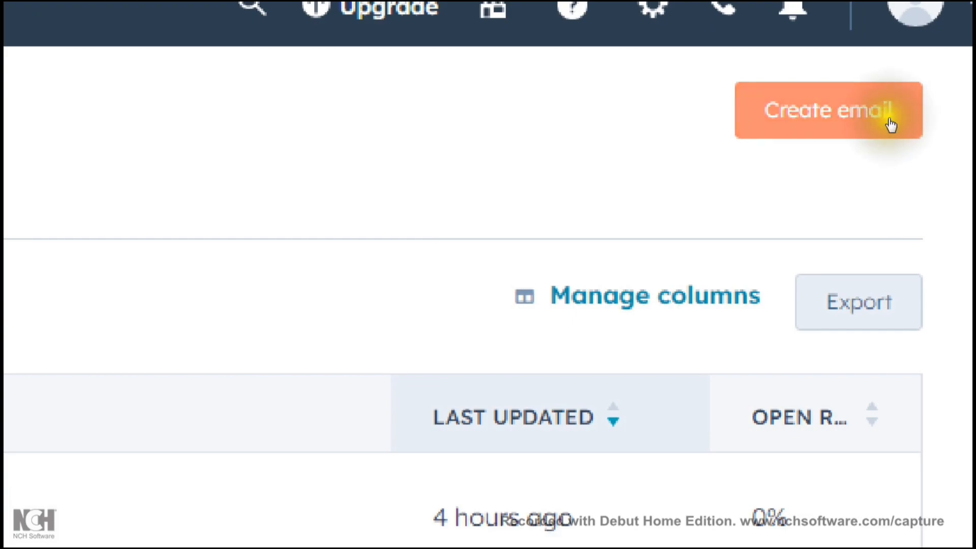
Step: Start a new marketing email to show the Regular, Automated and Blog type choices
{"action": "left_click", "coordinate": [828, 110]}
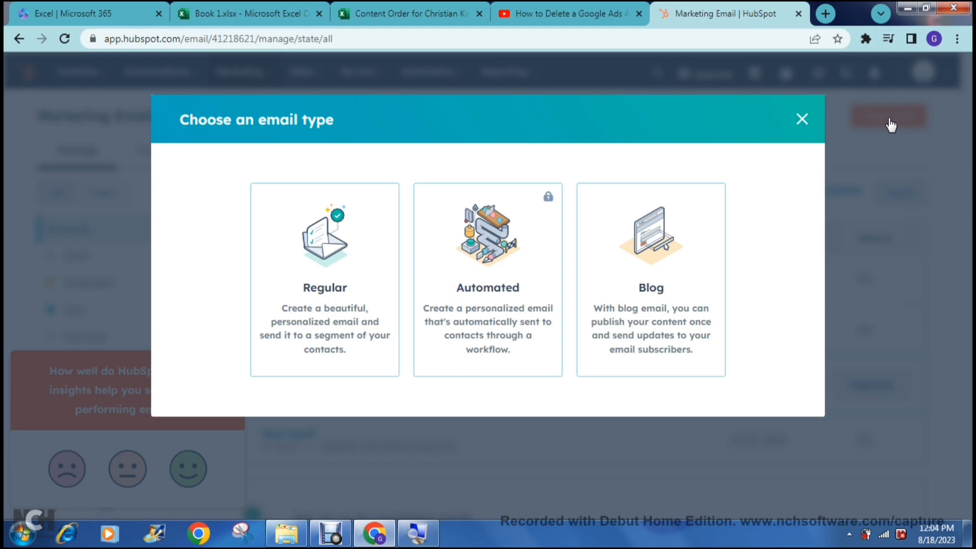
{"action": "mouse_move", "coordinate": [570, 266]}
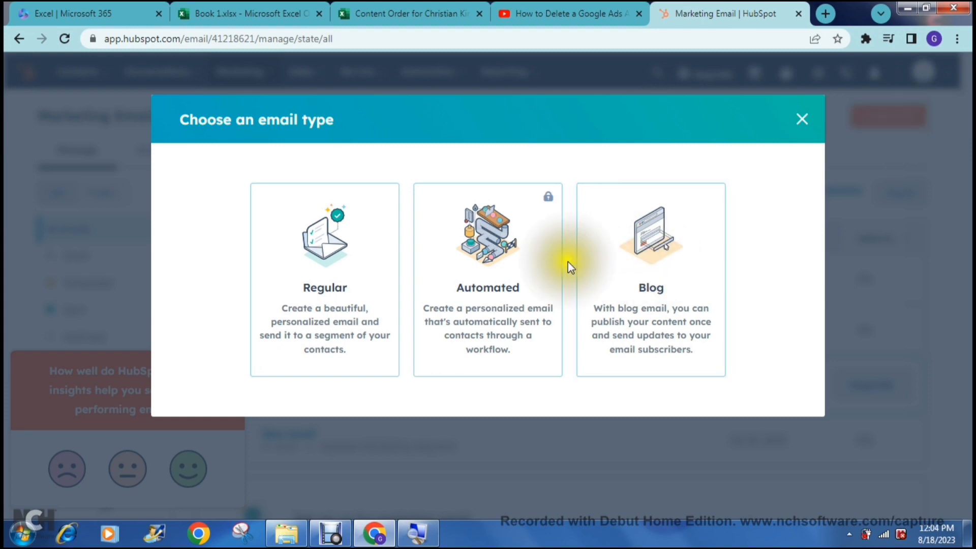
{"action": "mouse_move", "coordinate": [306, 266]}
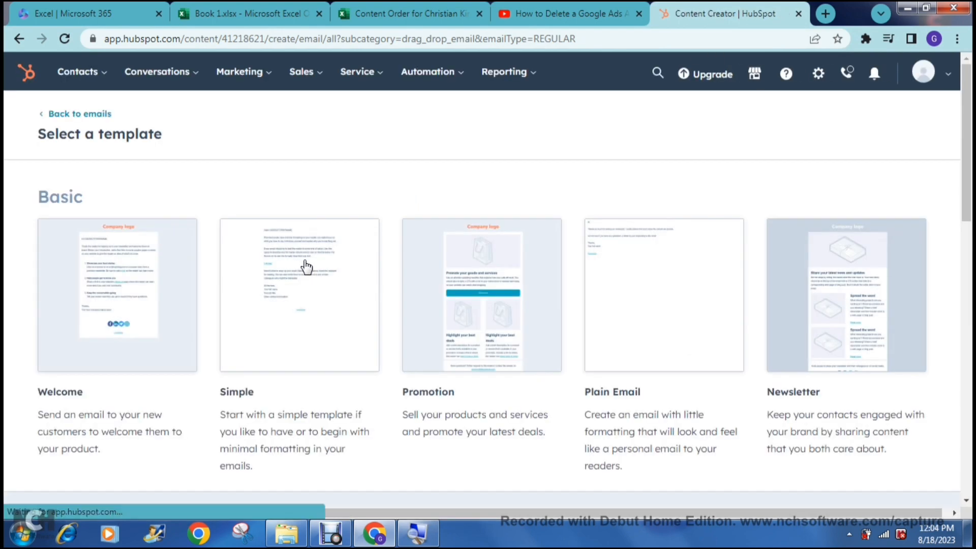
{"action": "mouse_move", "coordinate": [305, 266]}
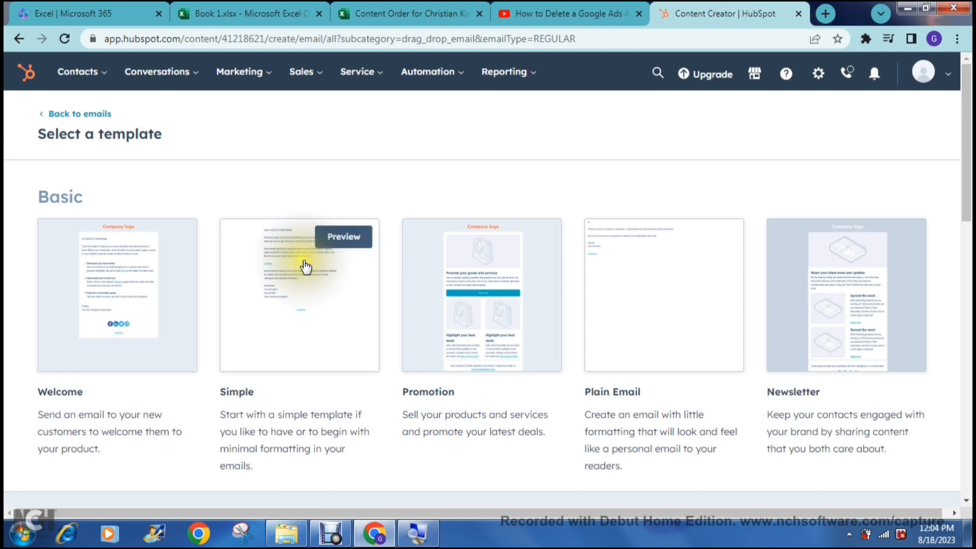
{"action": "mouse_move", "coordinate": [707, 280]}
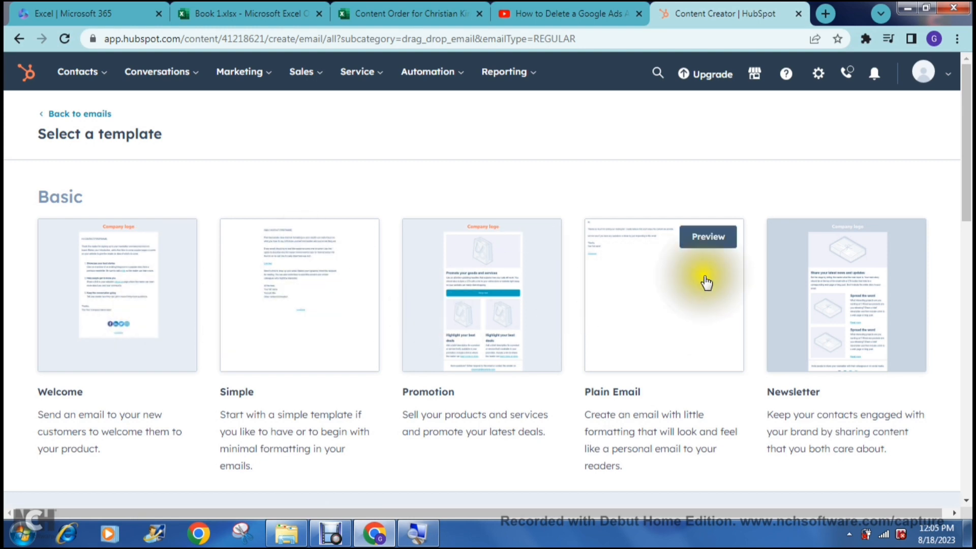
{"action": "mouse_move", "coordinate": [85, 334]}
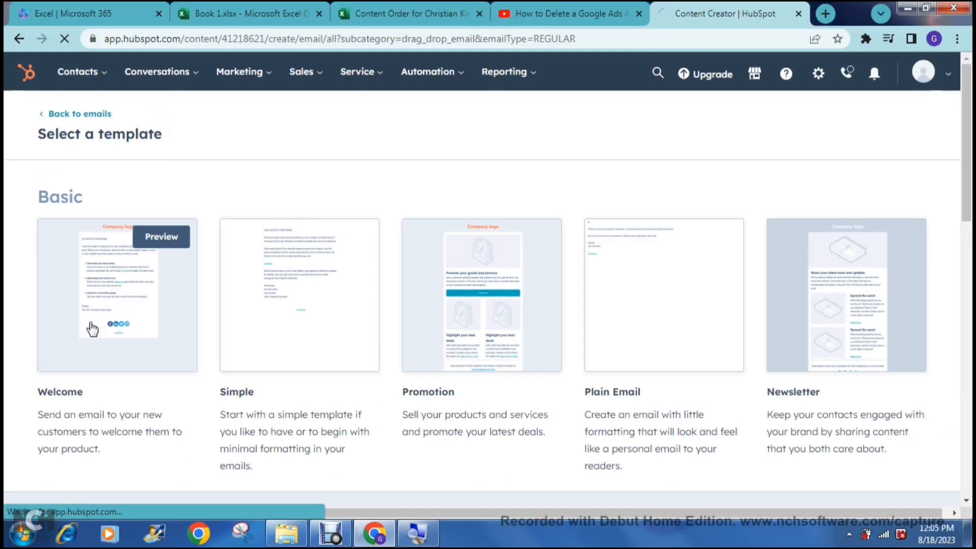
Step: Pick the Welcome template so a Regular email opens in the editor as 'New email'
{"action": "left_click", "coordinate": [117, 294]}
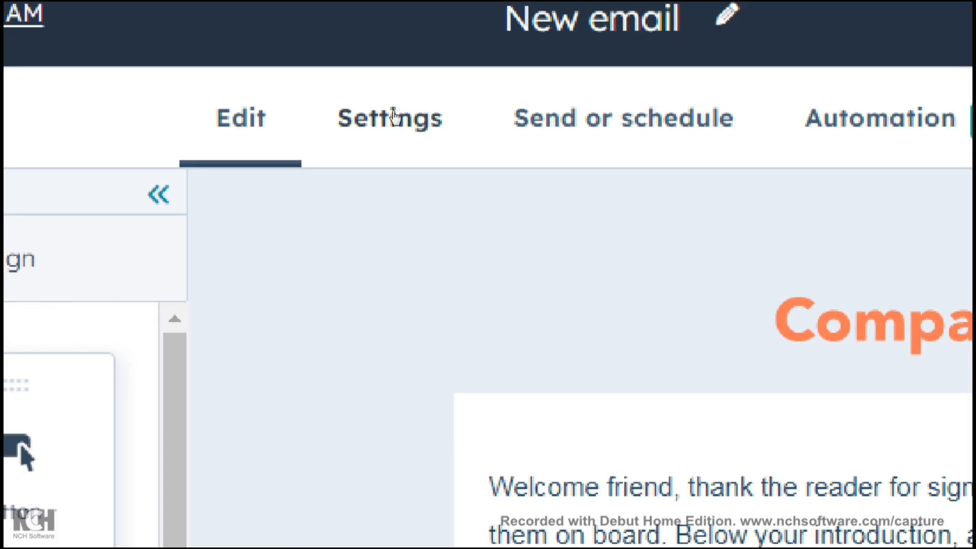
Step: Enter 'Subject' as the email's subject line in Settings and save it
{"action": "left_click", "coordinate": [389, 117]}
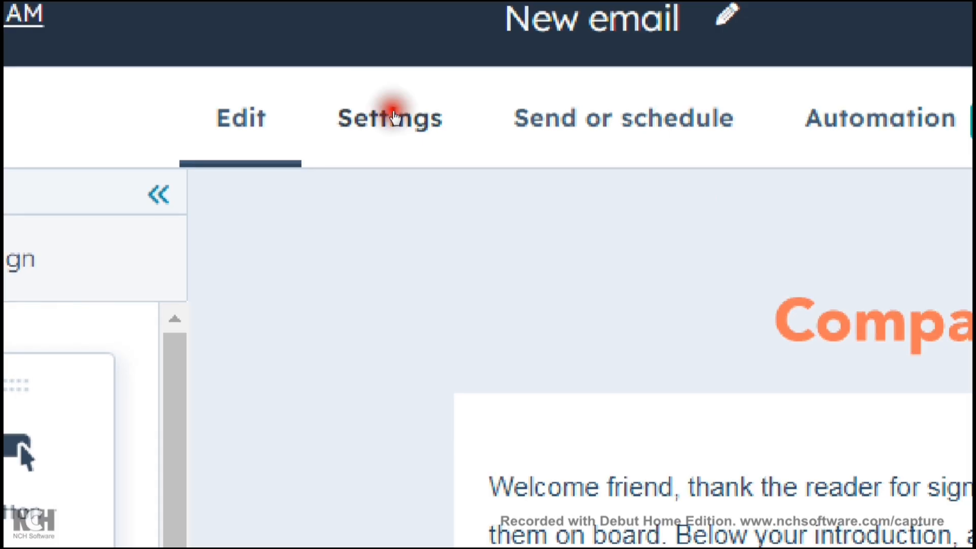
{"action": "left_click", "coordinate": [391, 112]}
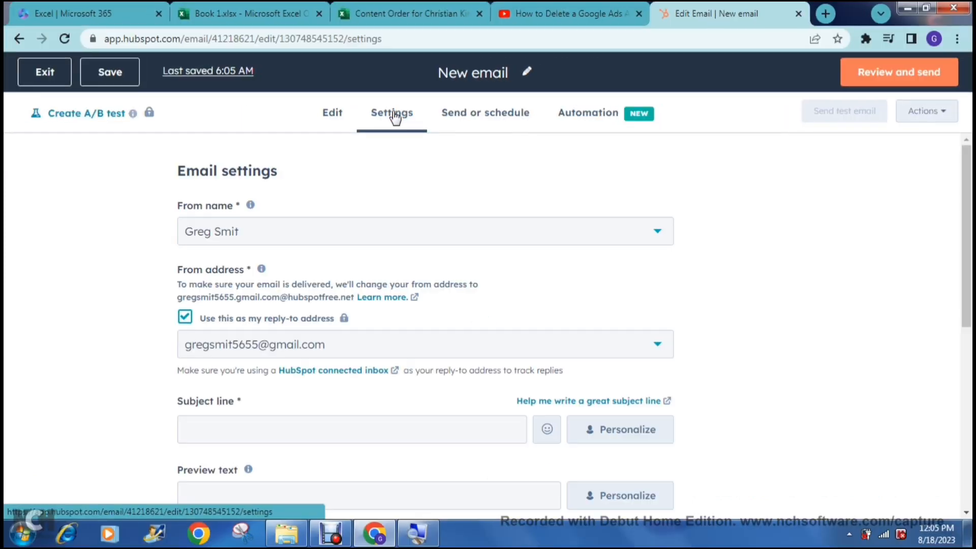
{"action": "left_click", "coordinate": [398, 172]}
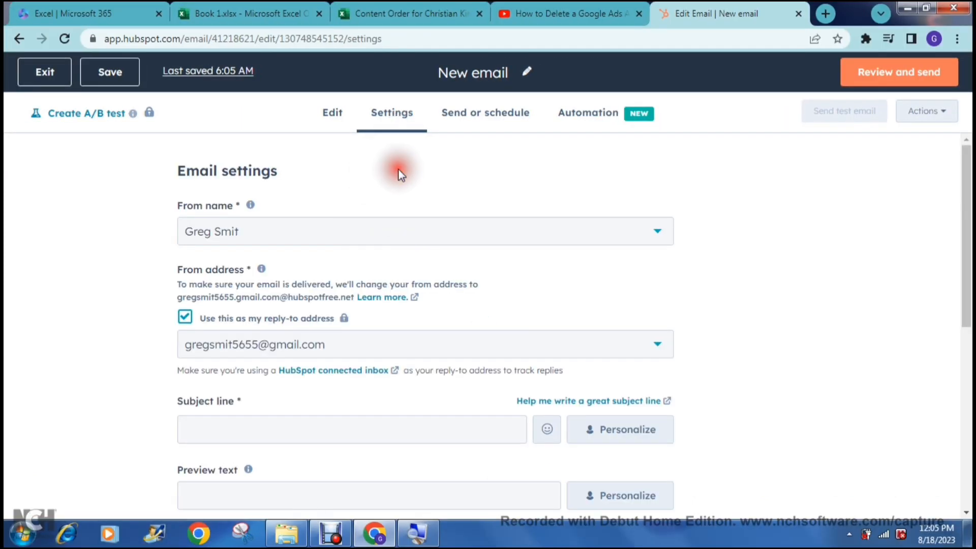
{"action": "scroll", "scroll_direction": "down", "scroll_amount": 3}
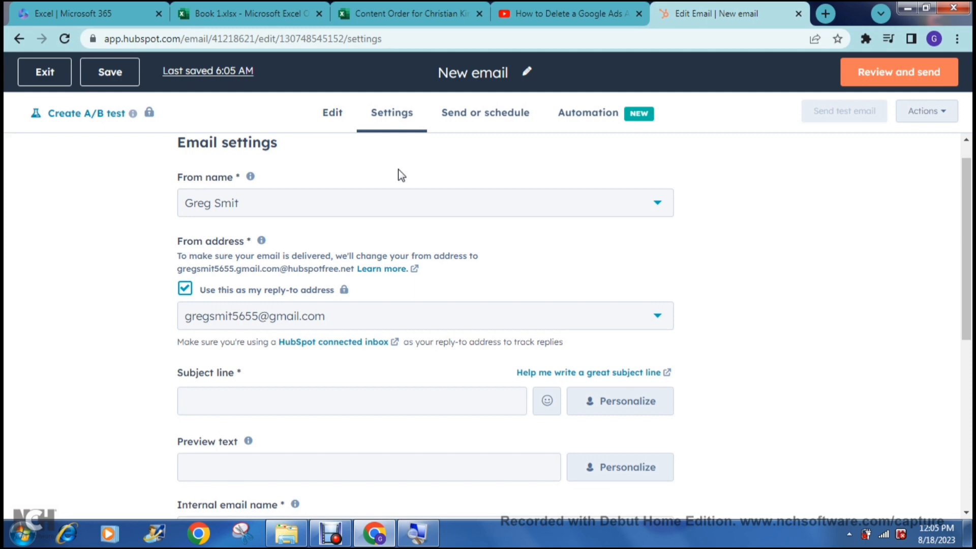
{"action": "scroll", "scroll_direction": "down", "scroll_amount": 3}
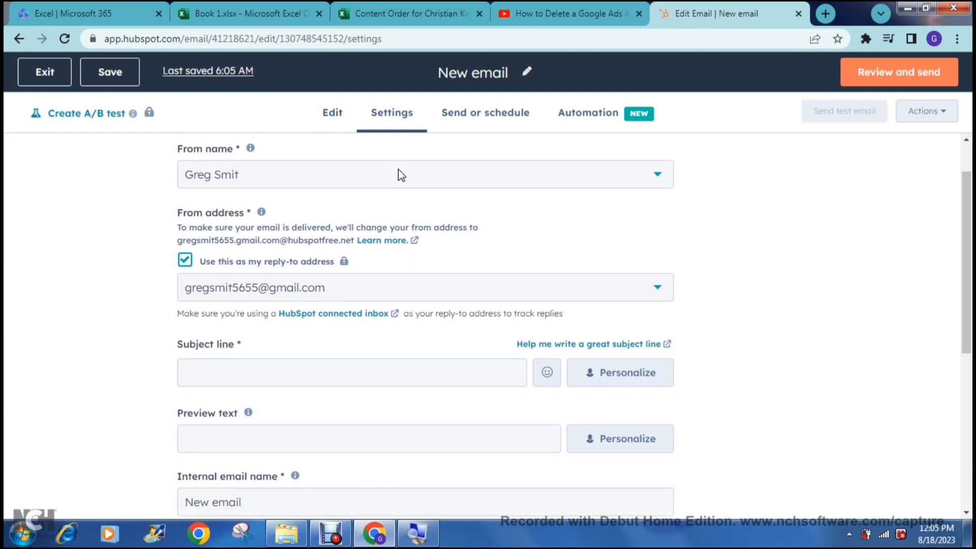
{"action": "scroll", "scroll_direction": "down", "scroll_amount": 3}
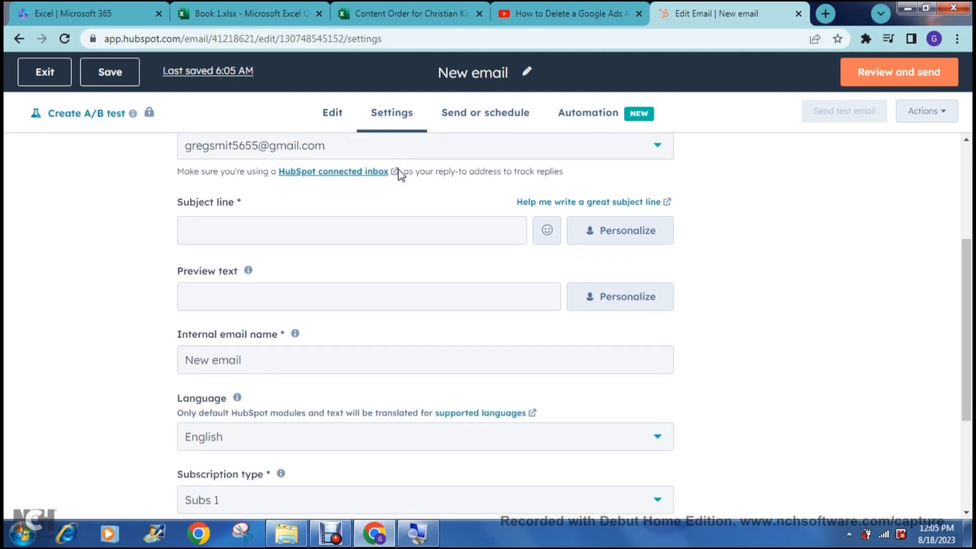
{"action": "type", "text": "S"}
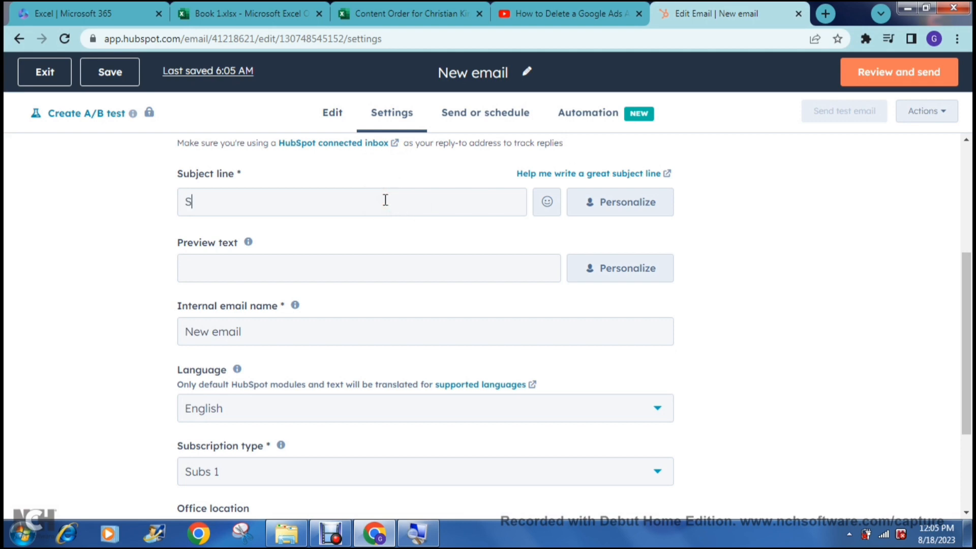
{"action": "type", "text": "ubject"}
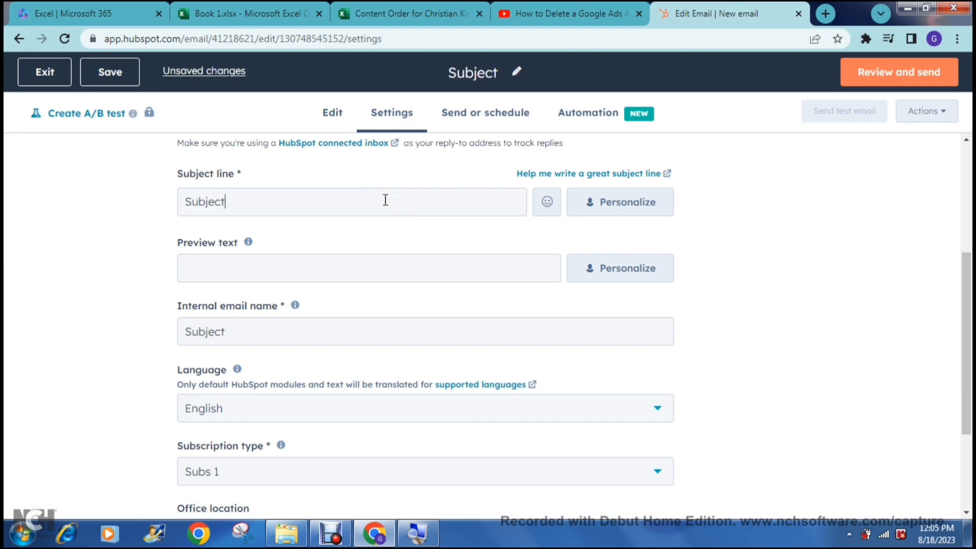
{"action": "left_click", "coordinate": [109, 72]}
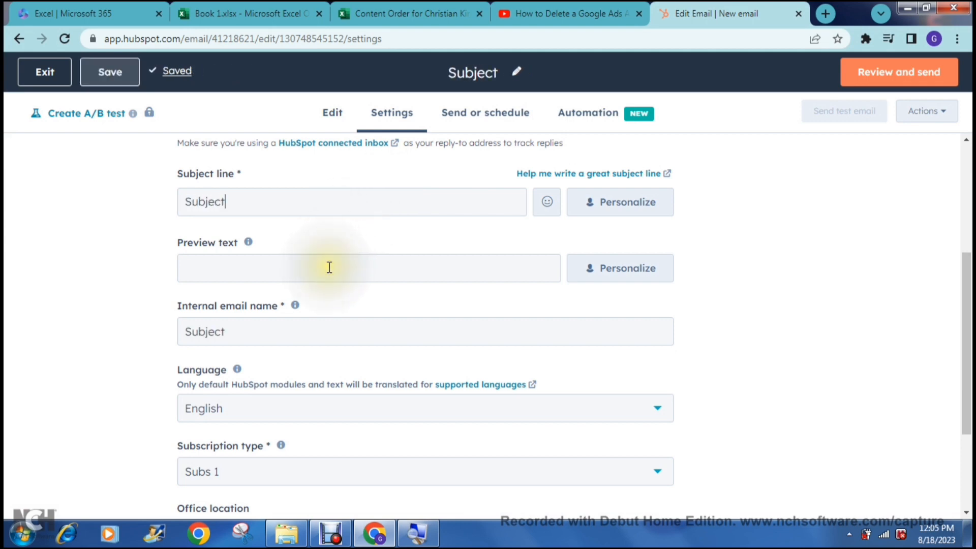
{"action": "scroll", "scroll_direction": "down", "scroll_amount": 3}
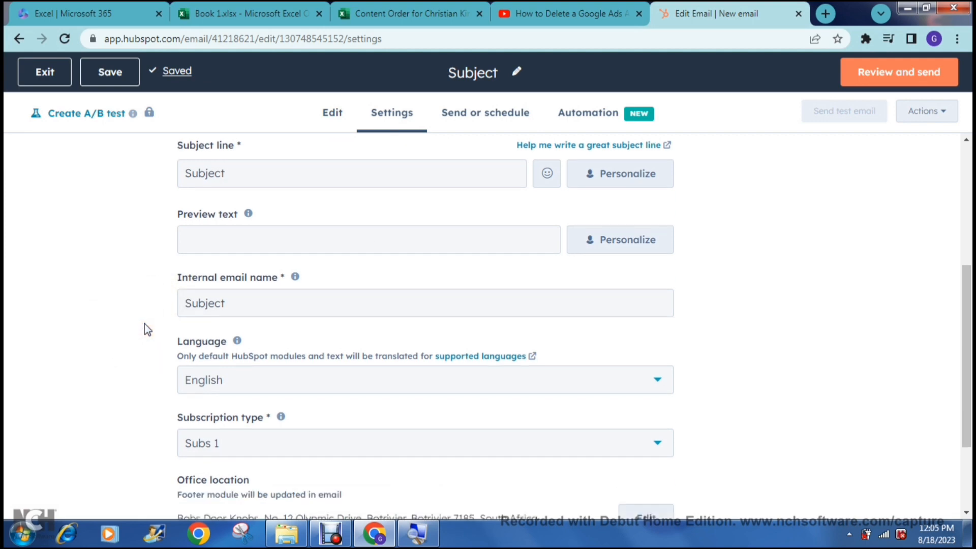
{"action": "scroll", "scroll_direction": "down", "scroll_amount": 3}
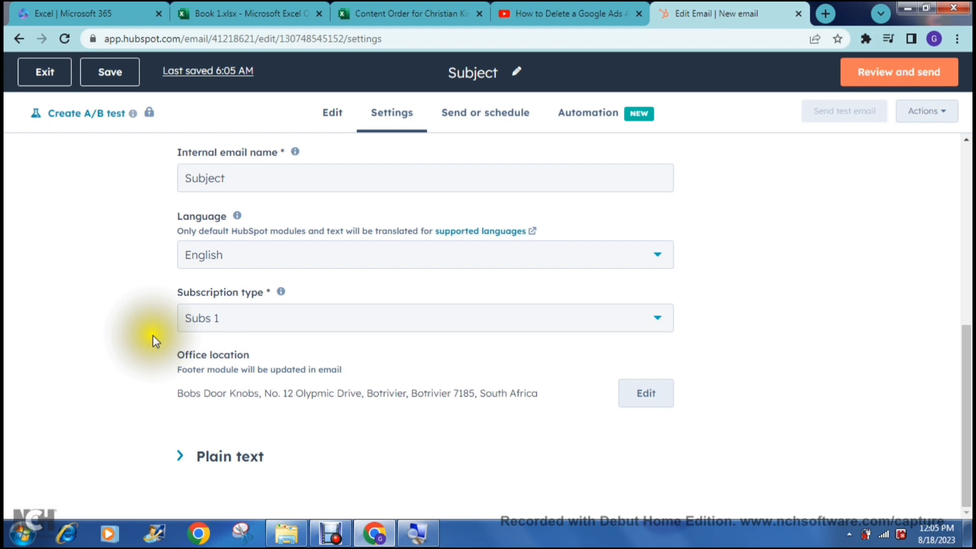
{"action": "mouse_move", "coordinate": [530, 394]}
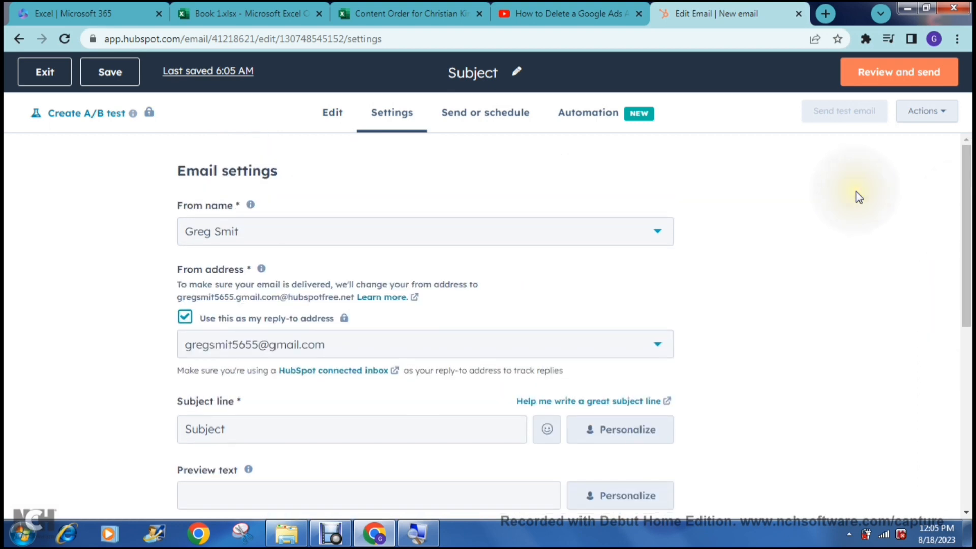
Step: Switch the editor to Send or schedule to show recipient and sending options
{"action": "left_click", "coordinate": [898, 72]}
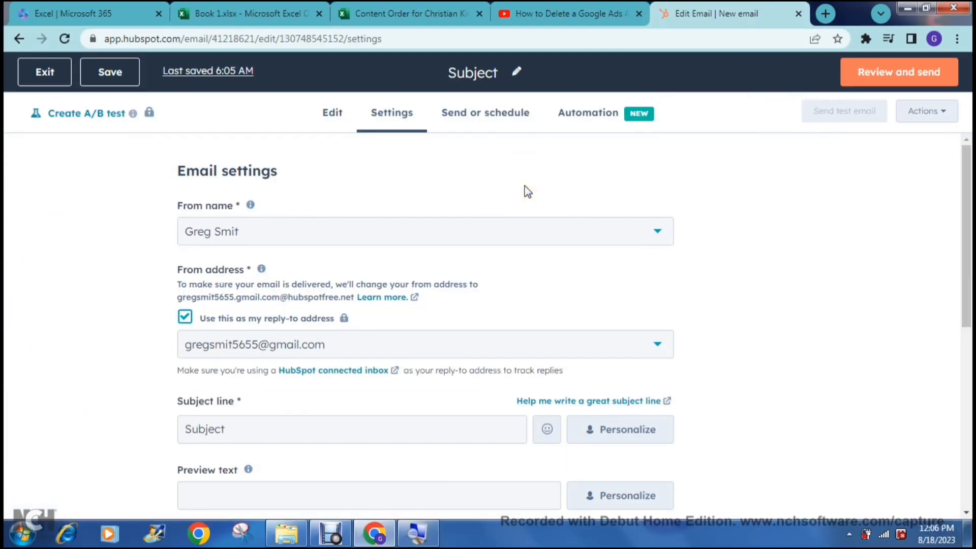
{"action": "mouse_move", "coordinate": [485, 113]}
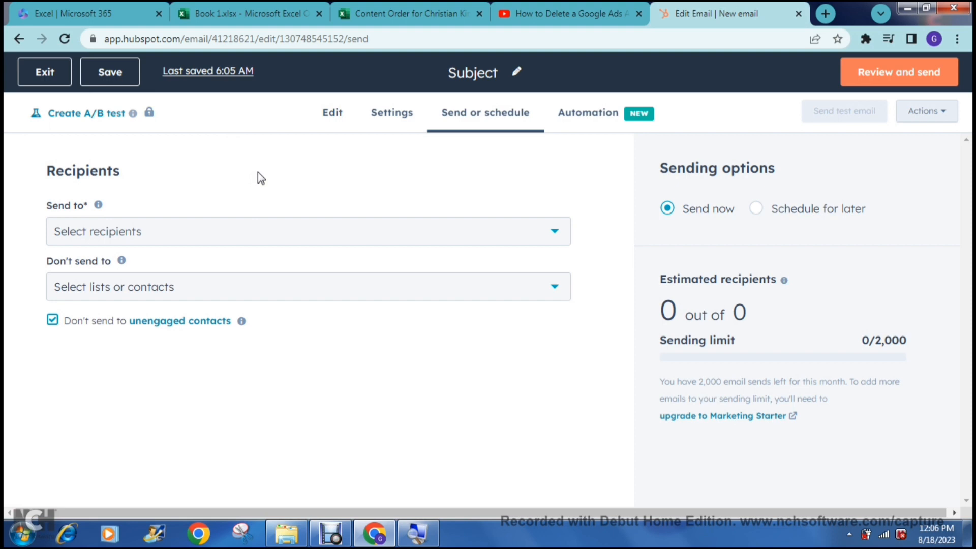
{"action": "mouse_move", "coordinate": [175, 210]}
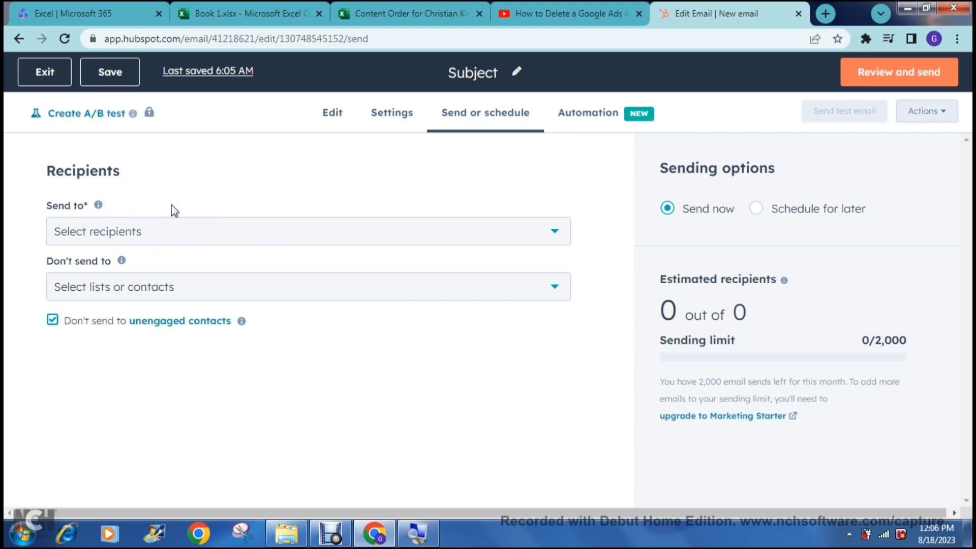
Step: Select List 3, List 2 and List 1 as the email's recipients
{"action": "left_click", "coordinate": [308, 231]}
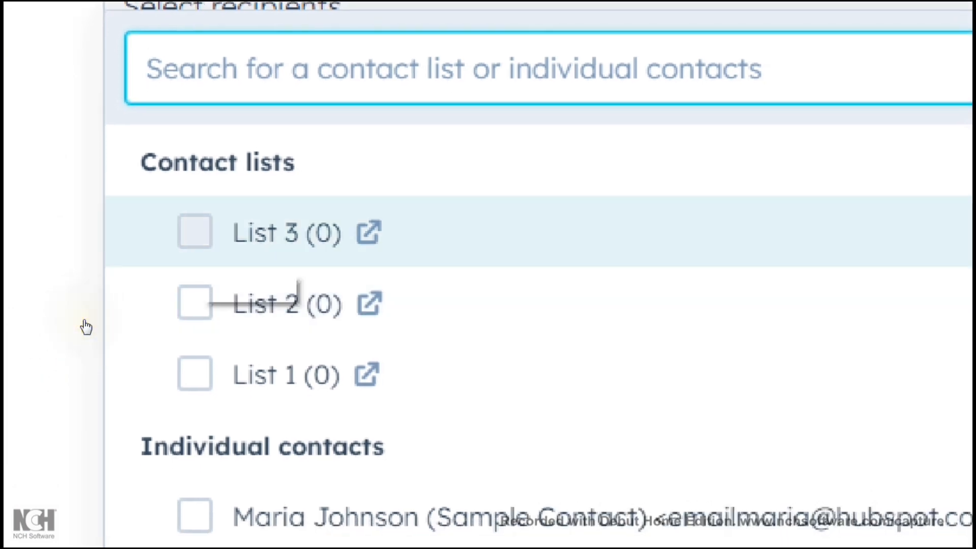
{"action": "left_click", "coordinate": [194, 303]}
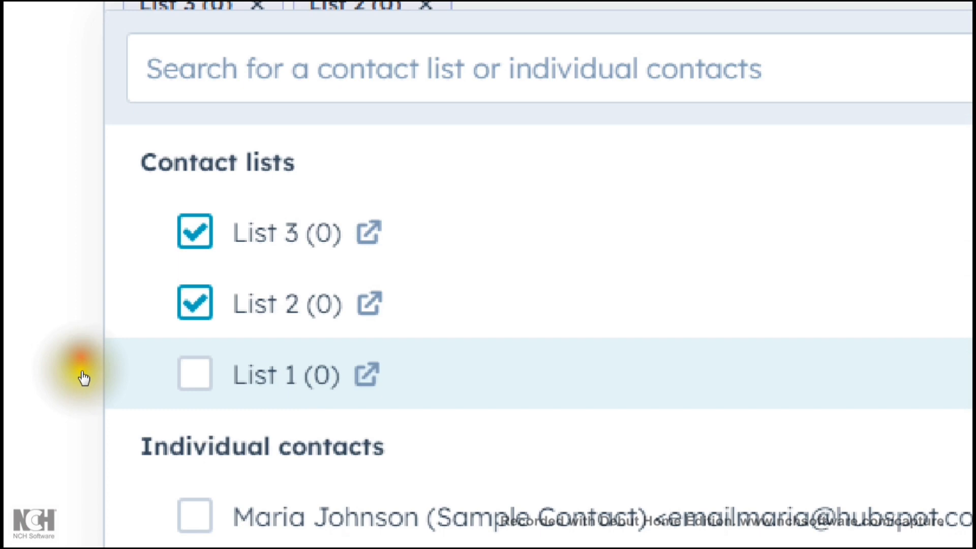
{"action": "left_click", "coordinate": [194, 374]}
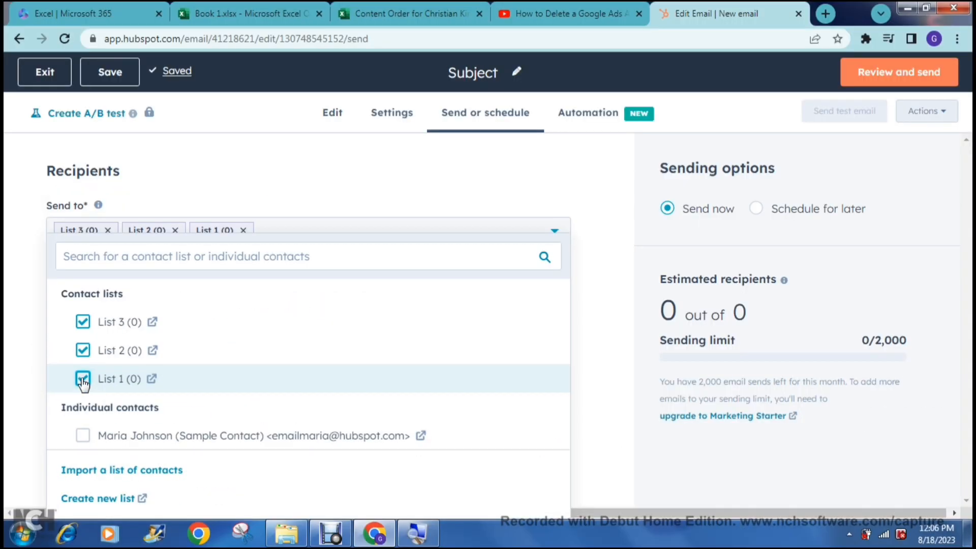
{"action": "left_click", "coordinate": [83, 379]}
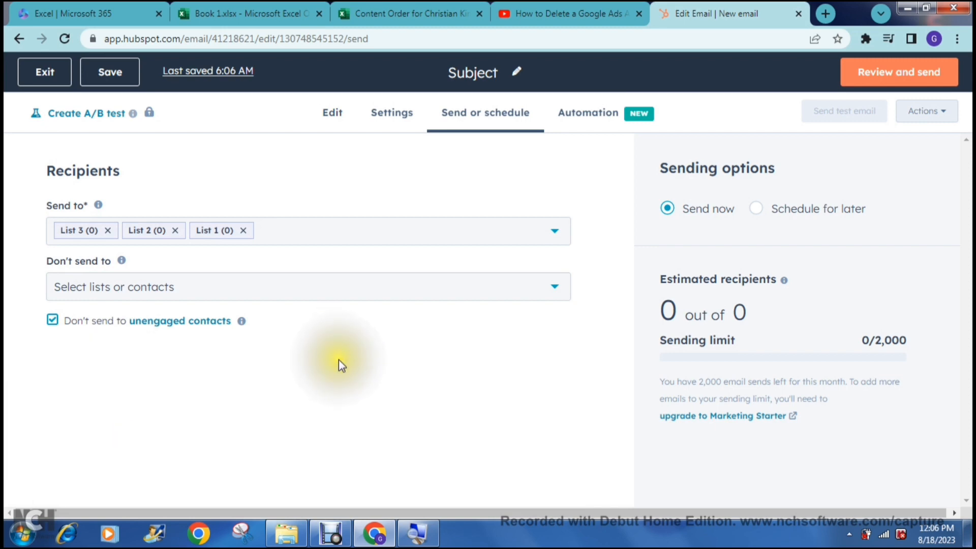
{"action": "mouse_move", "coordinate": [898, 71]}
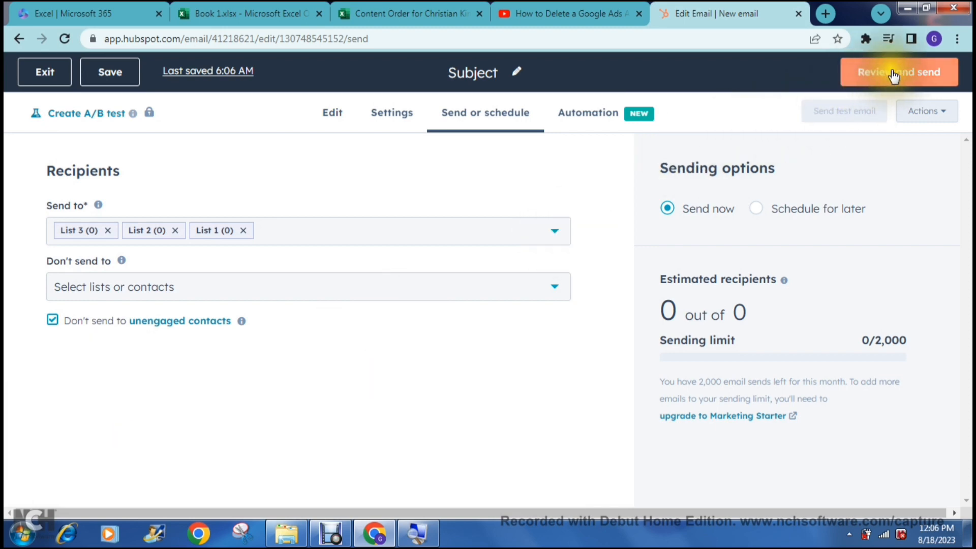